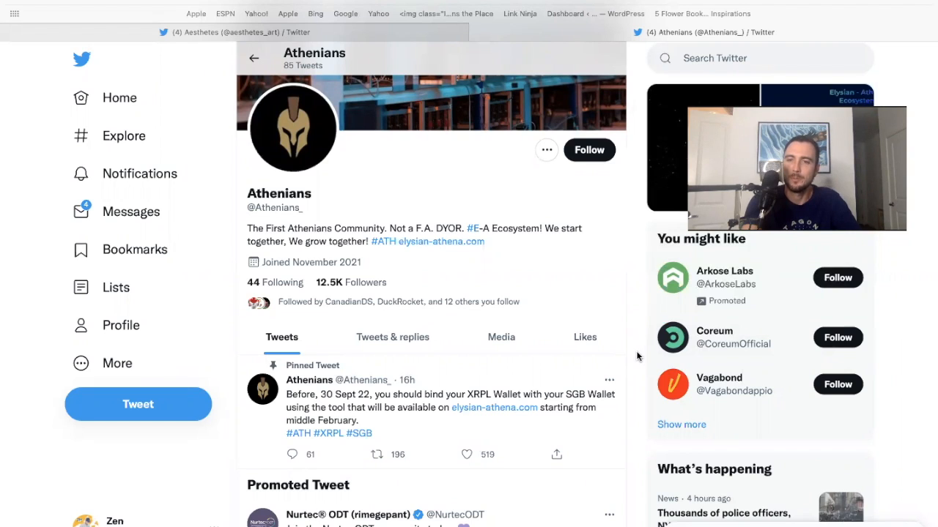
mouse_move(566, 383)
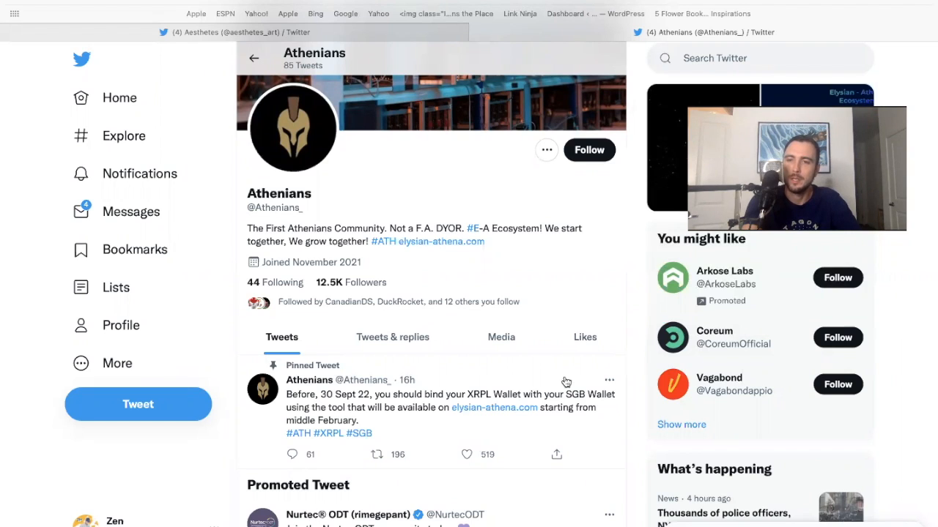
- Scroll the Aesthetes profile past the pinned NFT viewer tweet to the #PHYGITAL statue-image tweet
scroll(down, 3)
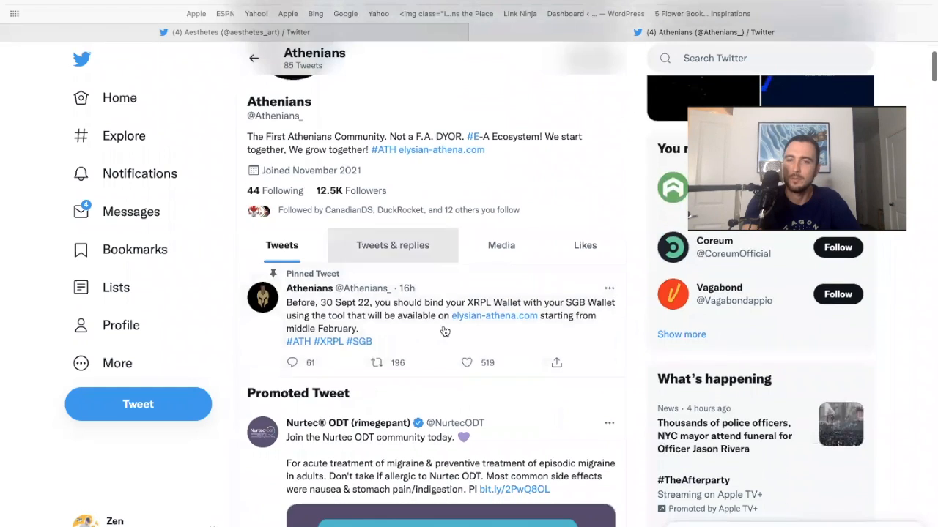
scroll(down, 3)
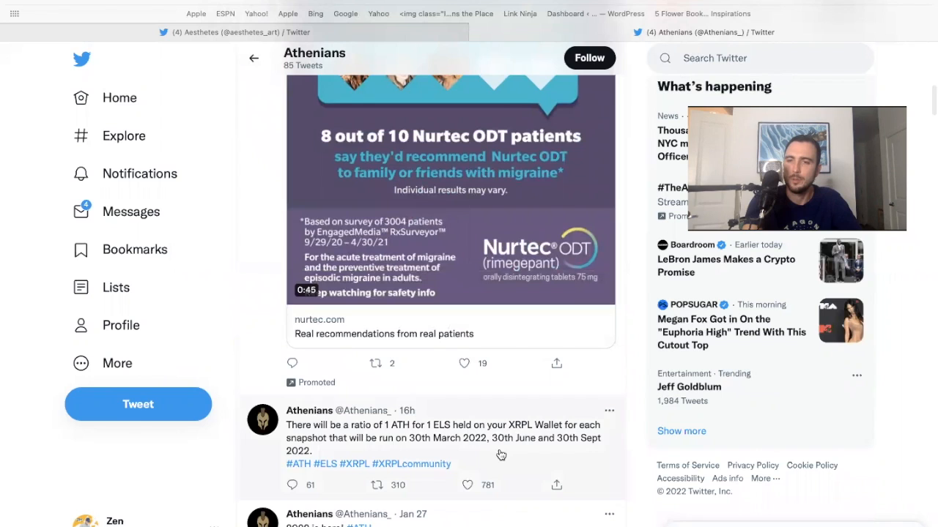
mouse_move(509, 466)
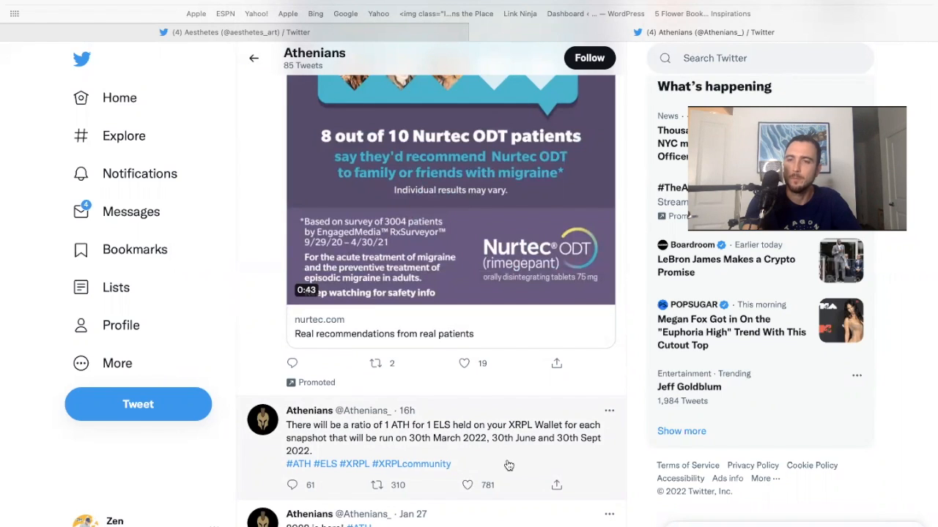
scroll(down, 3)
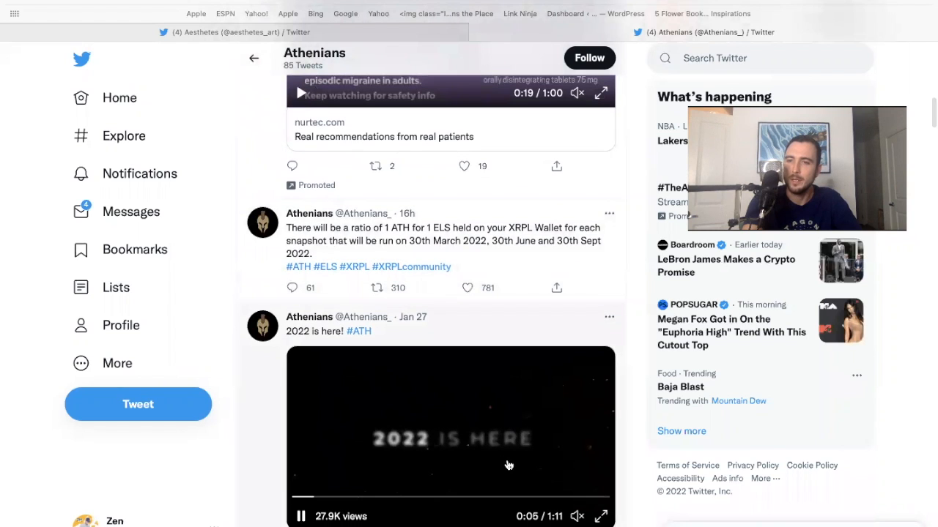
scroll(up, 3)
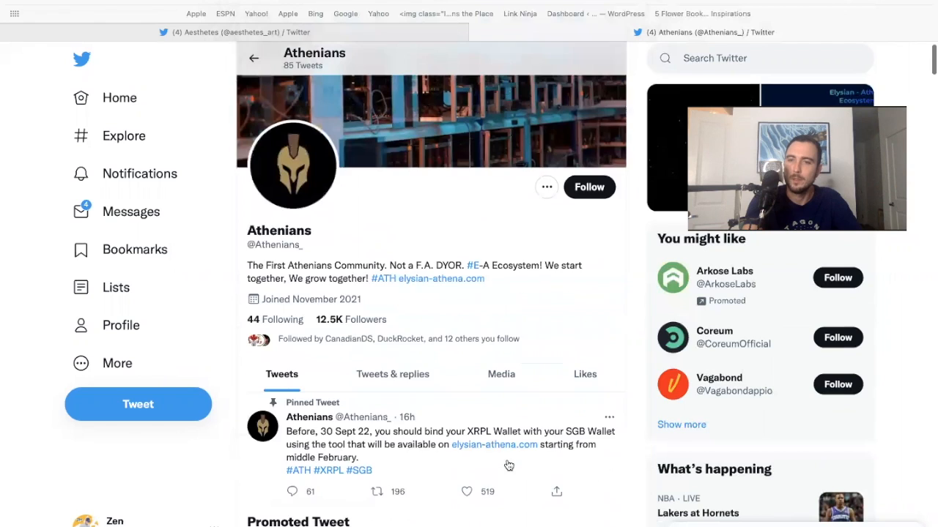
scroll(down, 3)
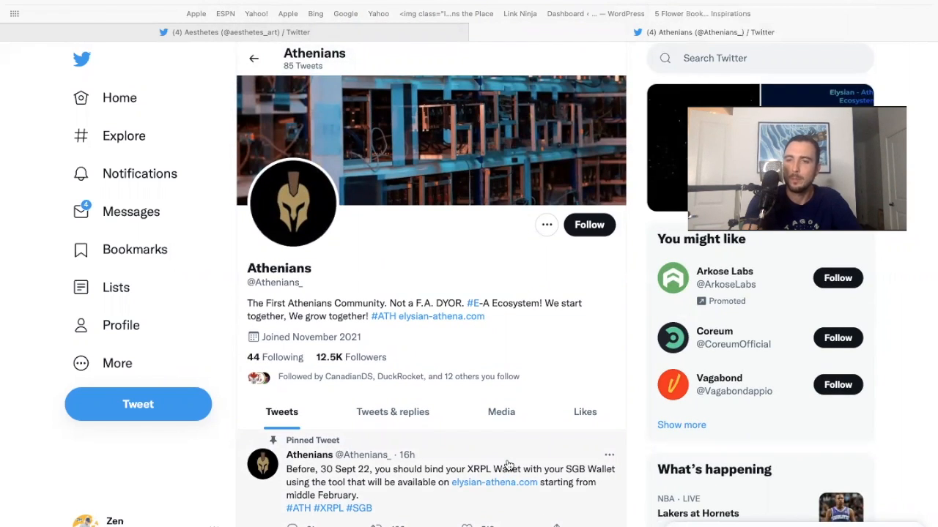
mouse_move(370, 293)
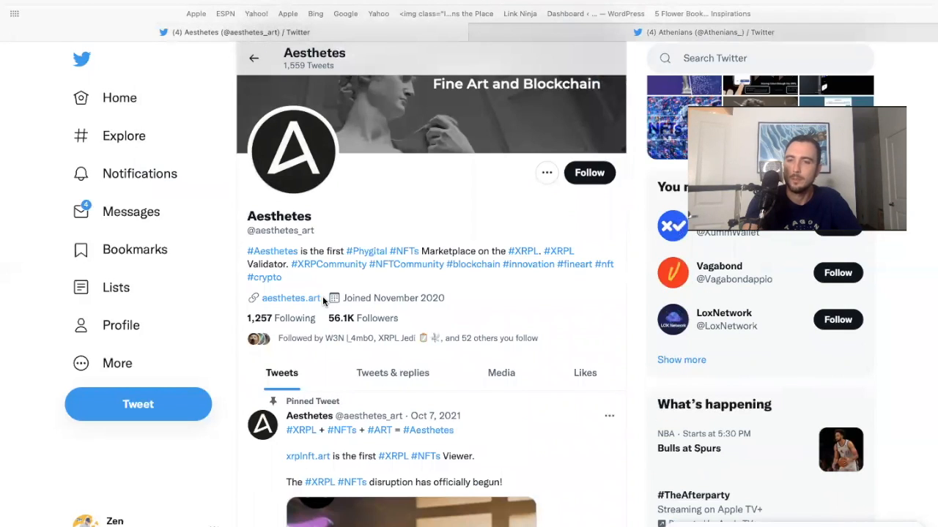
scroll(down, 3)
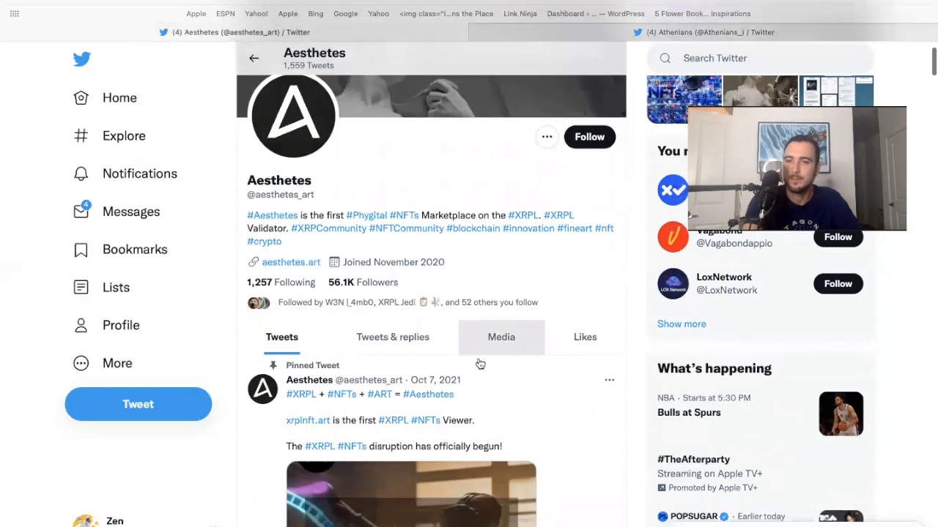
scroll(down, 3)
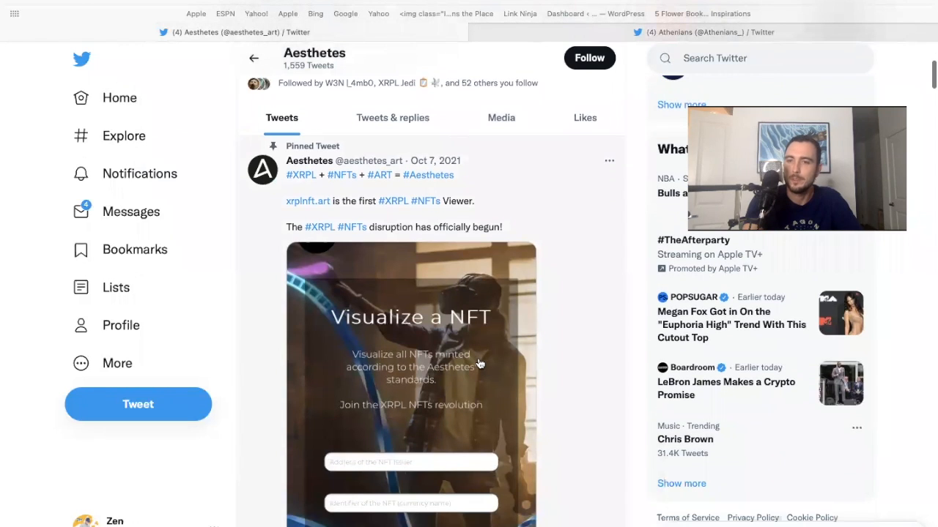
scroll(down, 3)
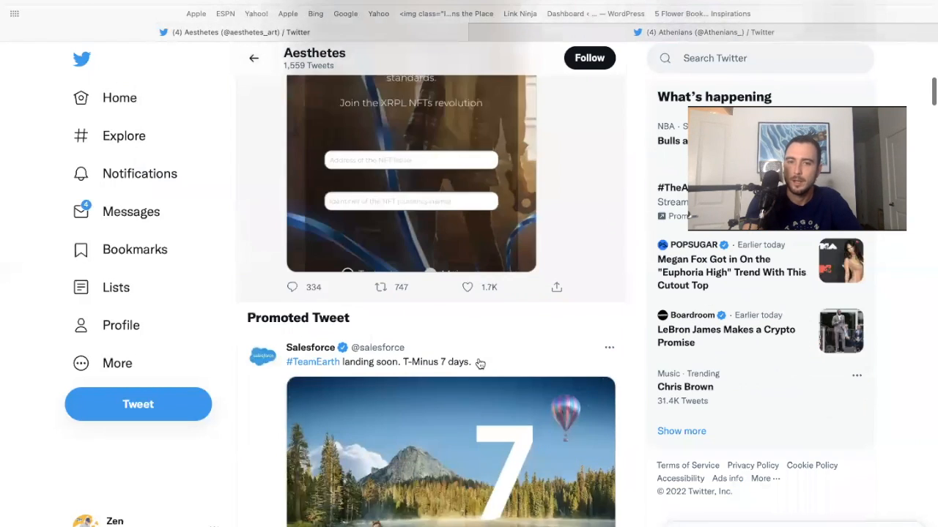
scroll(down, 3)
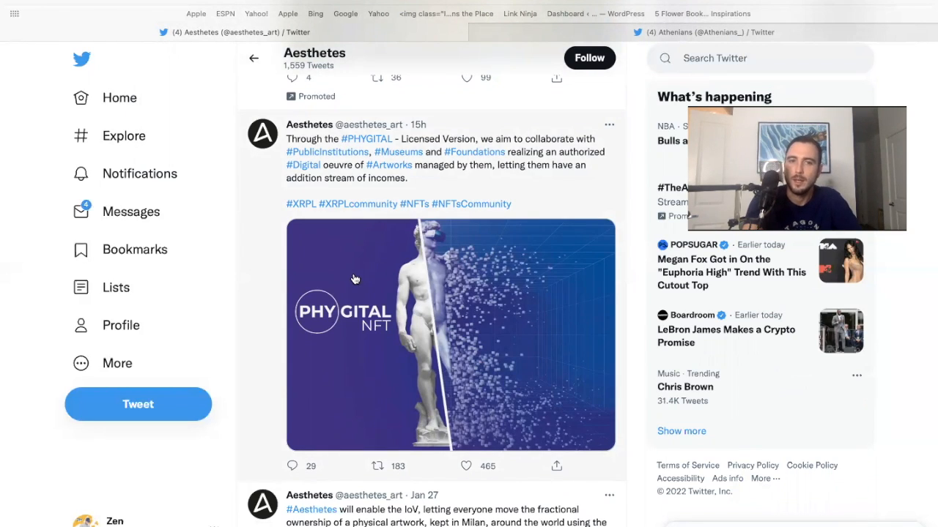
mouse_move(366, 143)
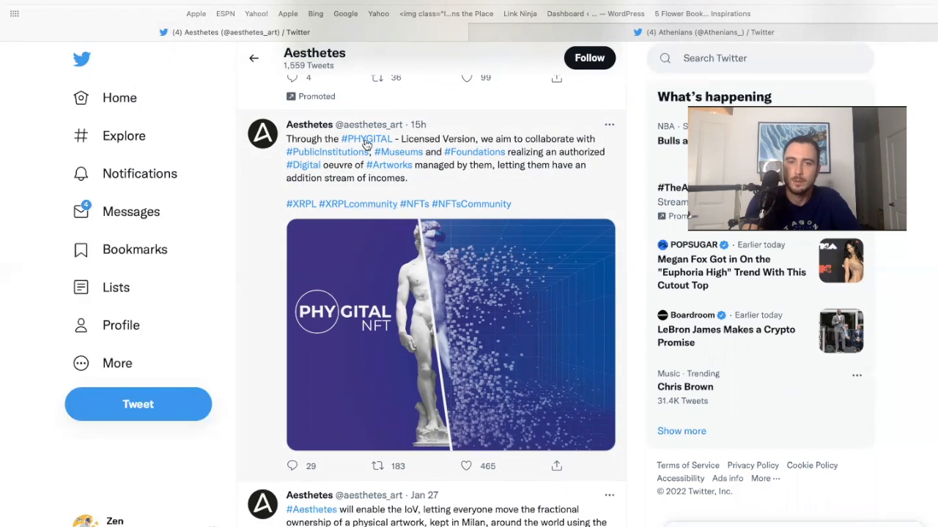
mouse_move(429, 150)
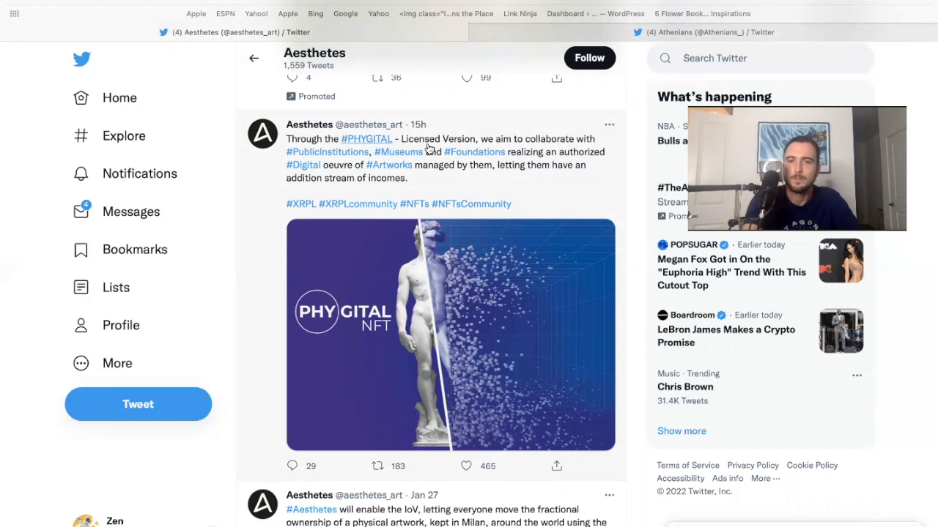
mouse_move(537, 152)
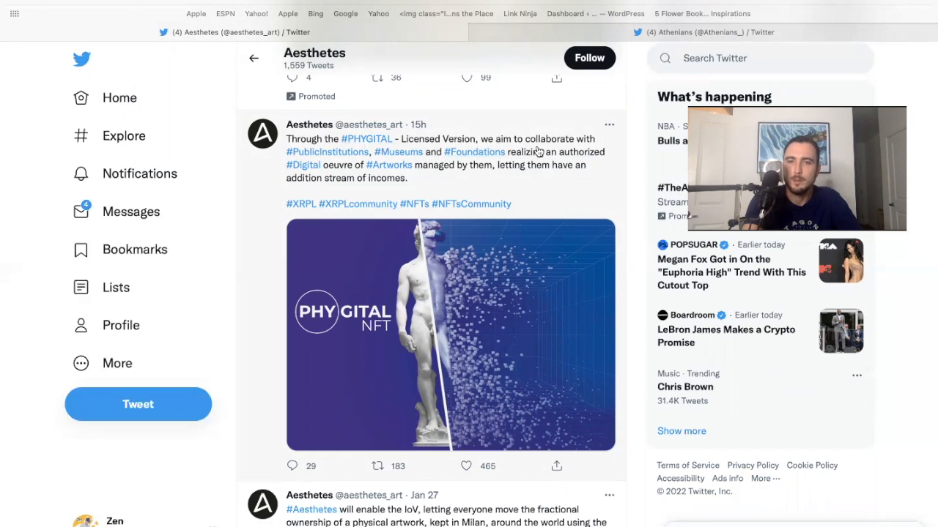
mouse_move(439, 170)
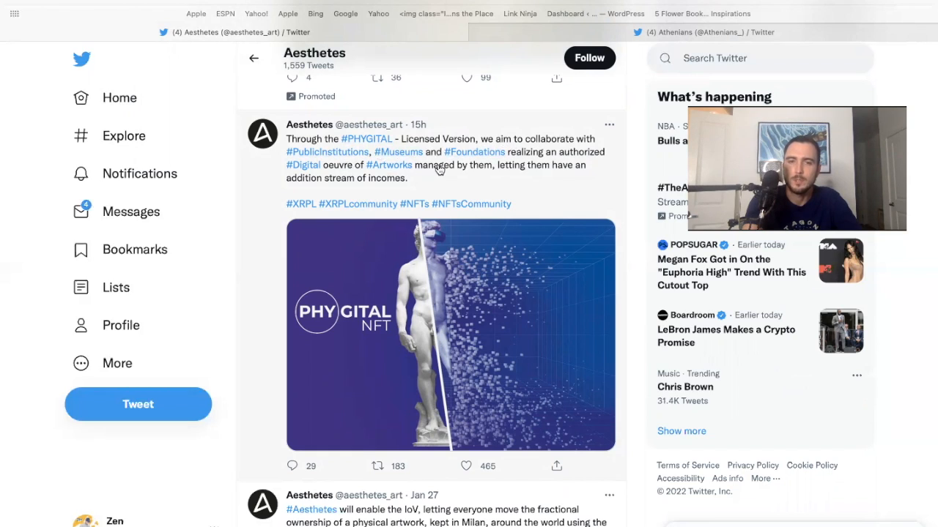
mouse_move(481, 167)
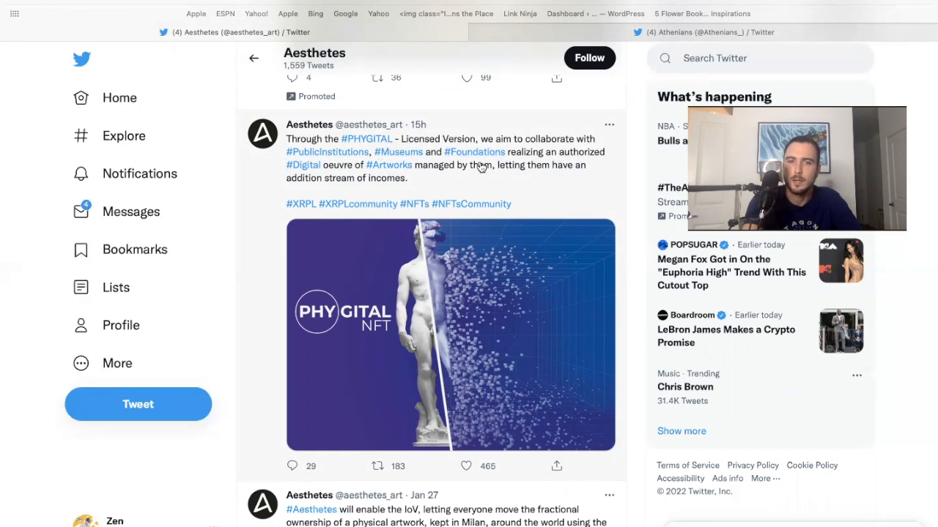
mouse_move(412, 175)
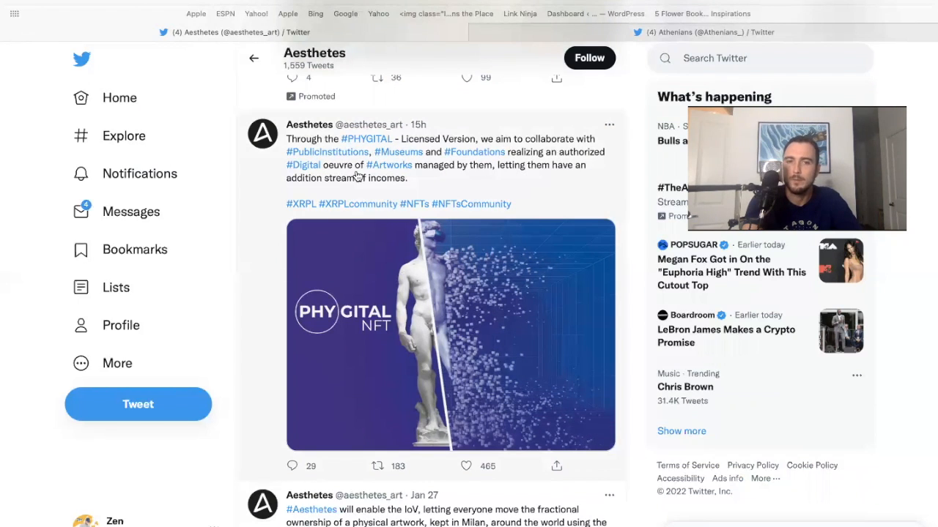
mouse_move(361, 239)
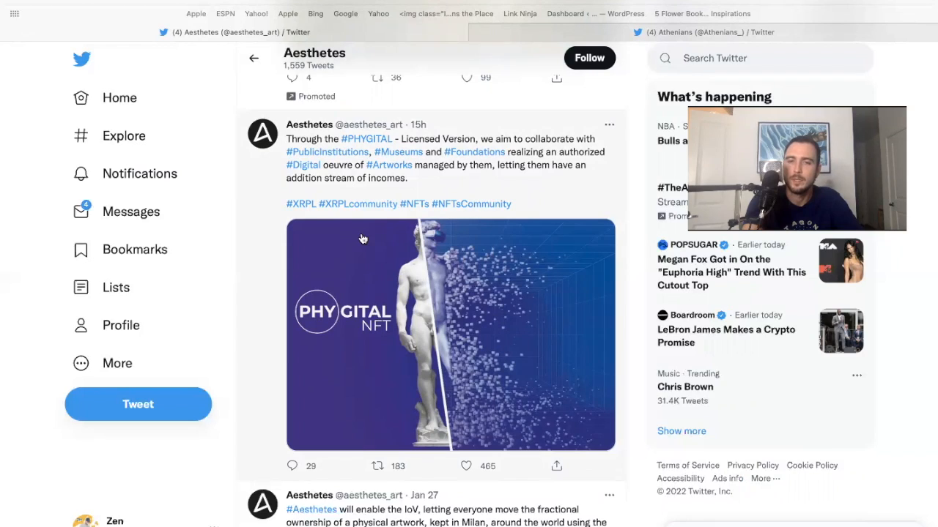
- Scroll past the I.O.V. tweet and Who to follow suggestions to the Jan 25 Let's #Phygital tweet
scroll(down, 3)
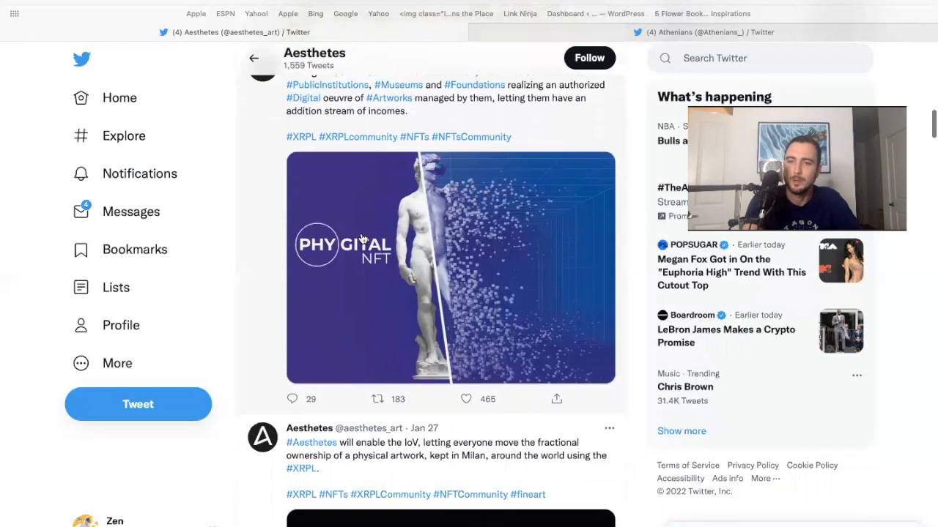
scroll(down, 3)
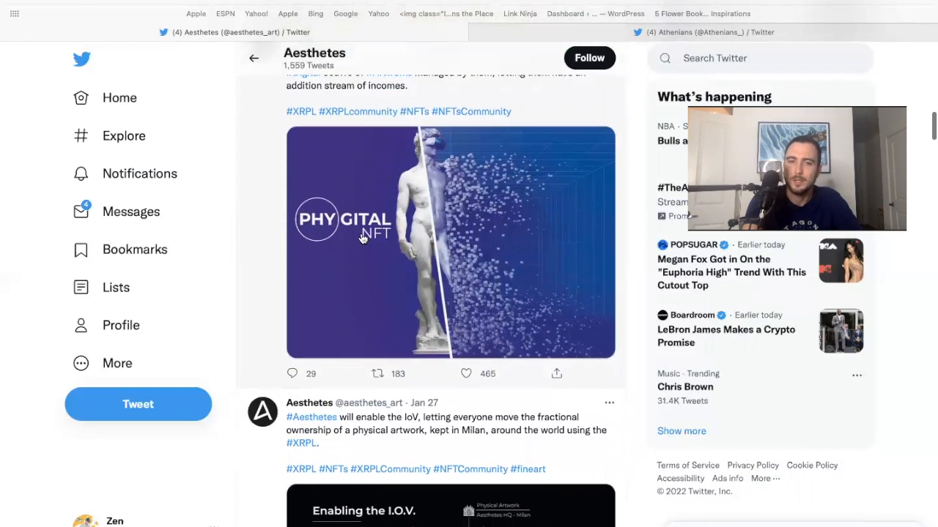
scroll(up, 3)
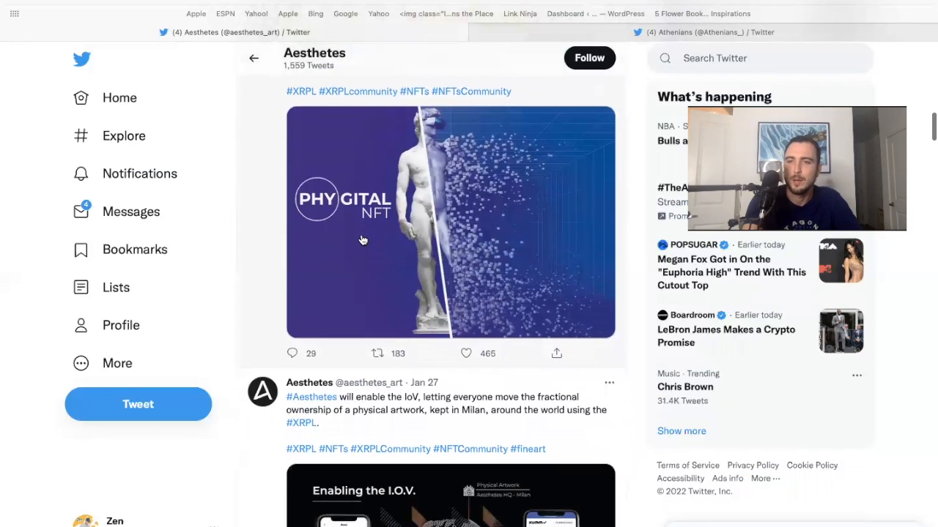
scroll(down, 3)
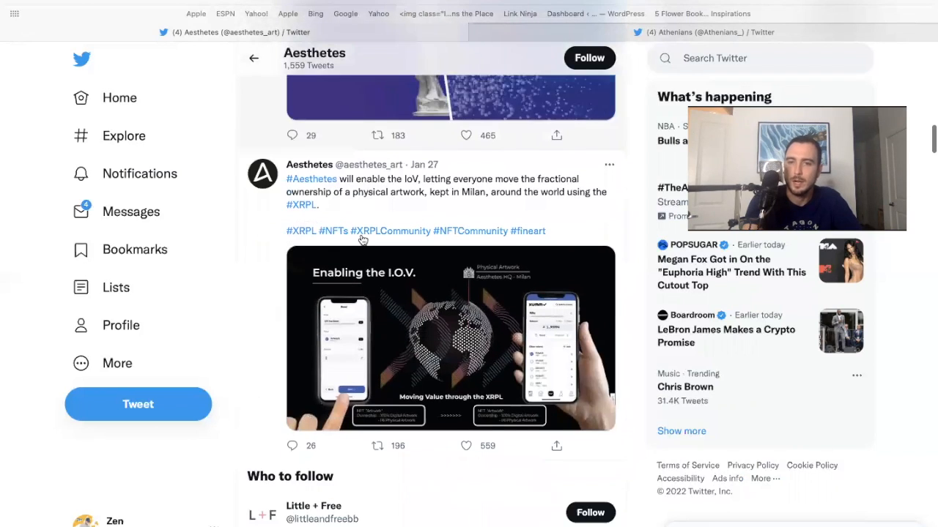
scroll(down, 3)
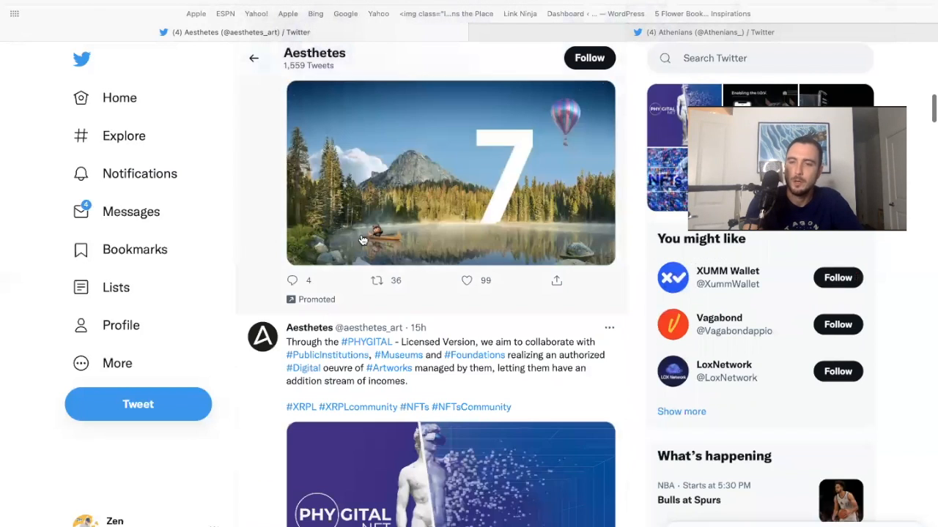
scroll(down, 3)
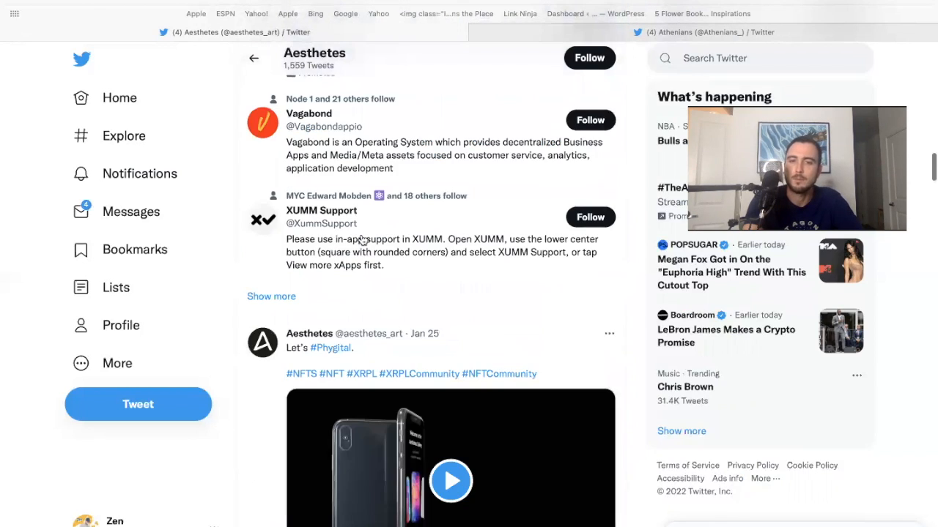
click(451, 481)
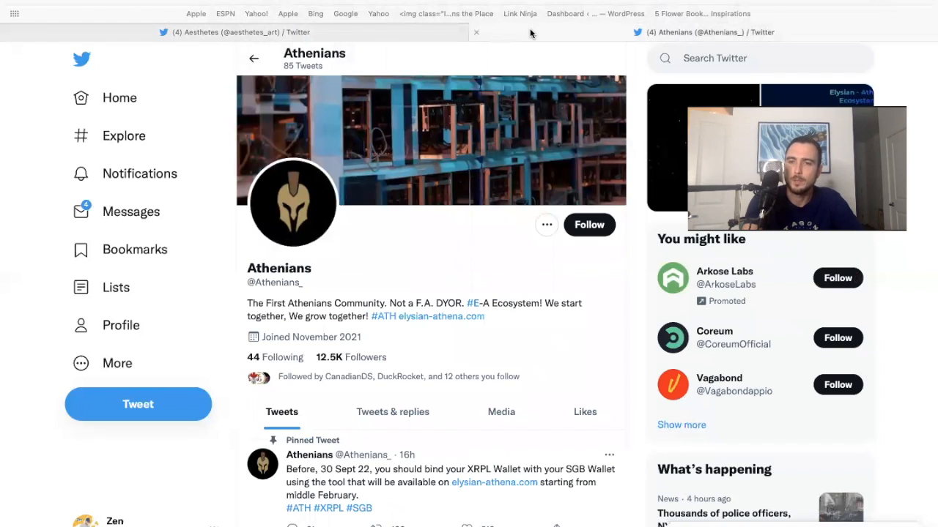
mouse_move(400, 332)
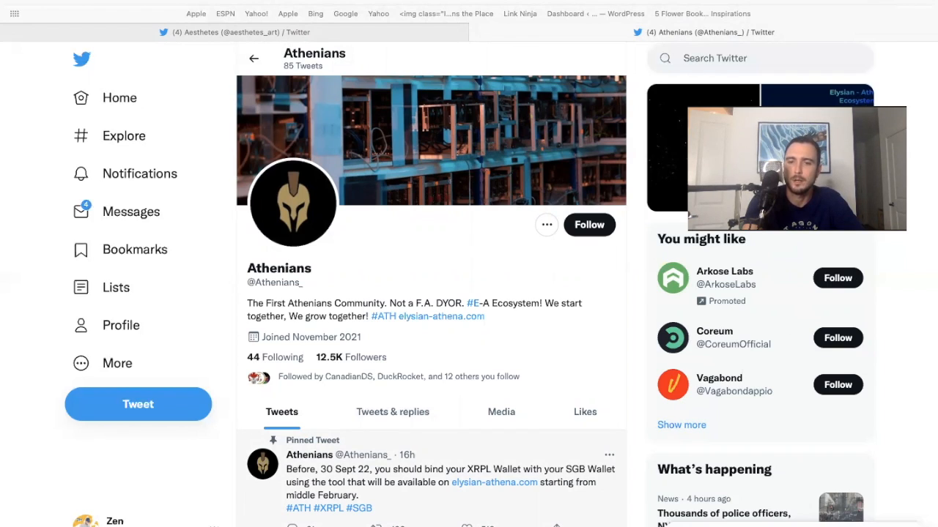
mouse_move(513, 522)
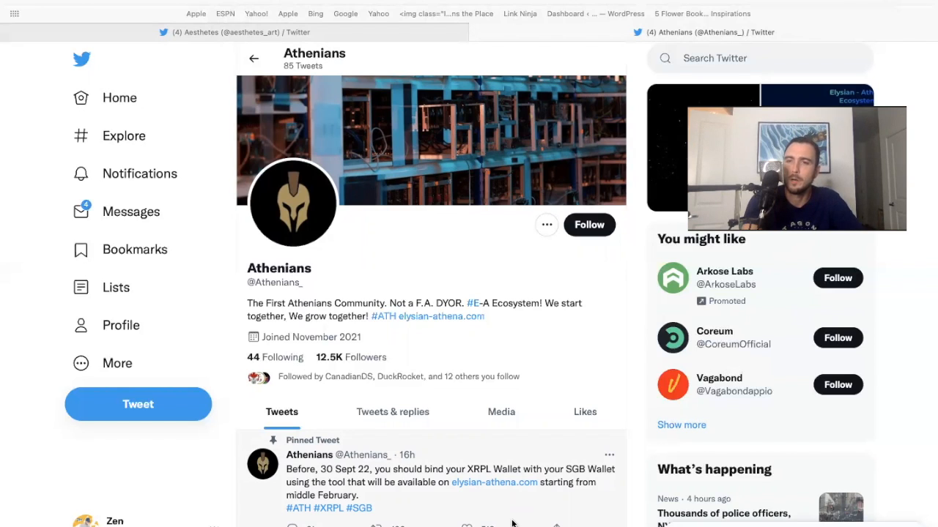
mouse_move(622, 517)
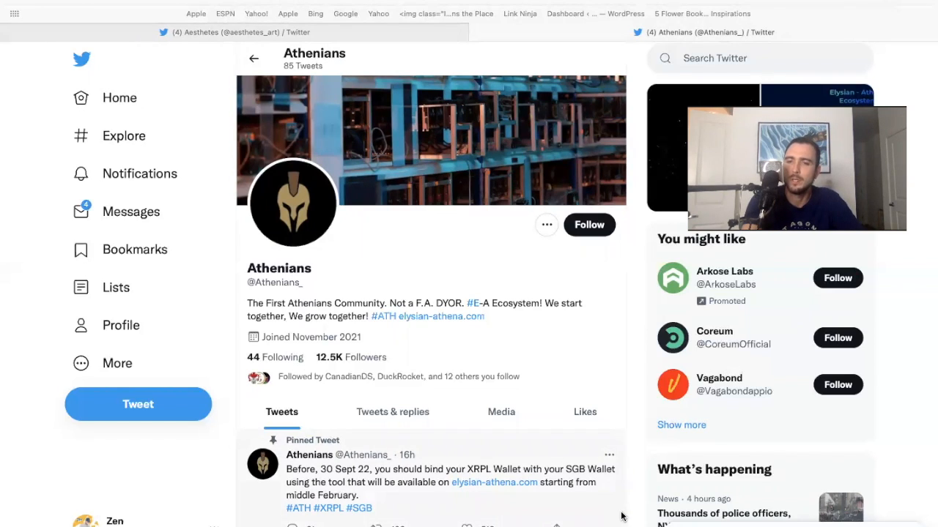